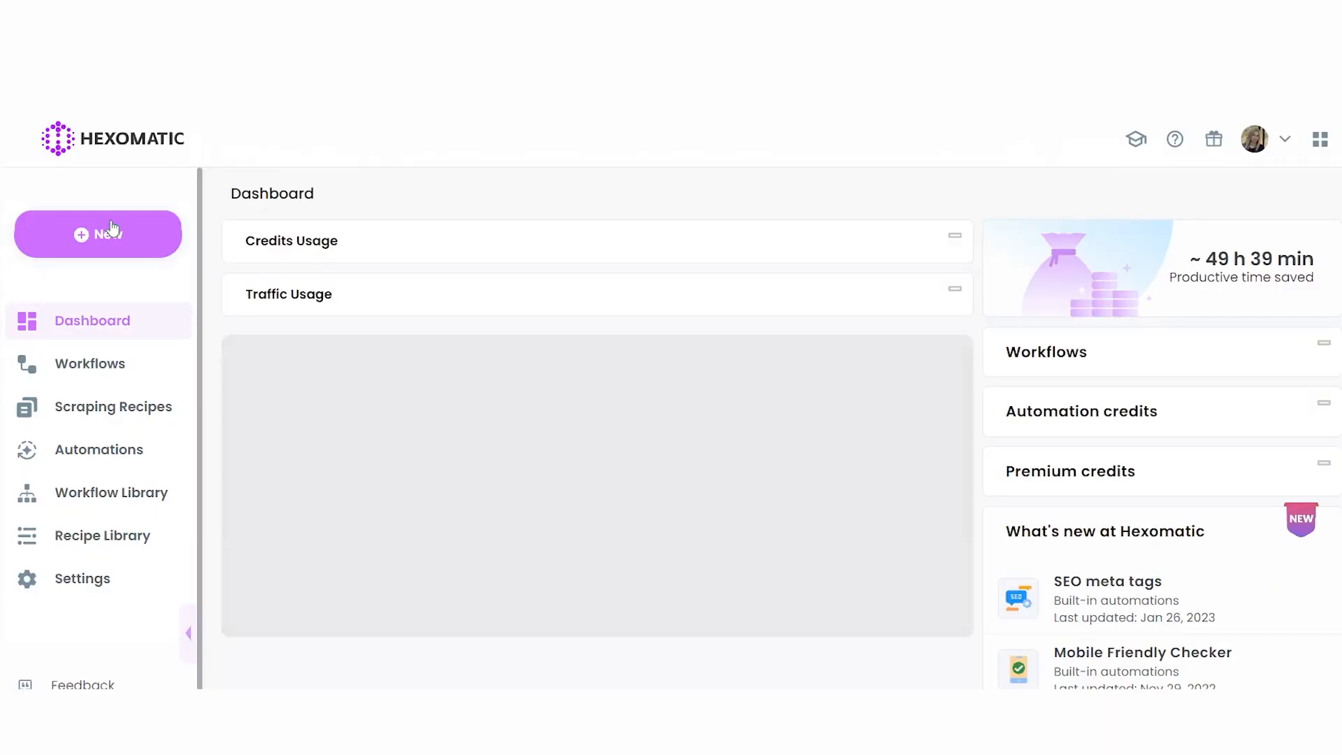
Switch from the Hexomatic dashboard to a Chrome tab with 'hexomatic academy' in Google search
click(97, 233)
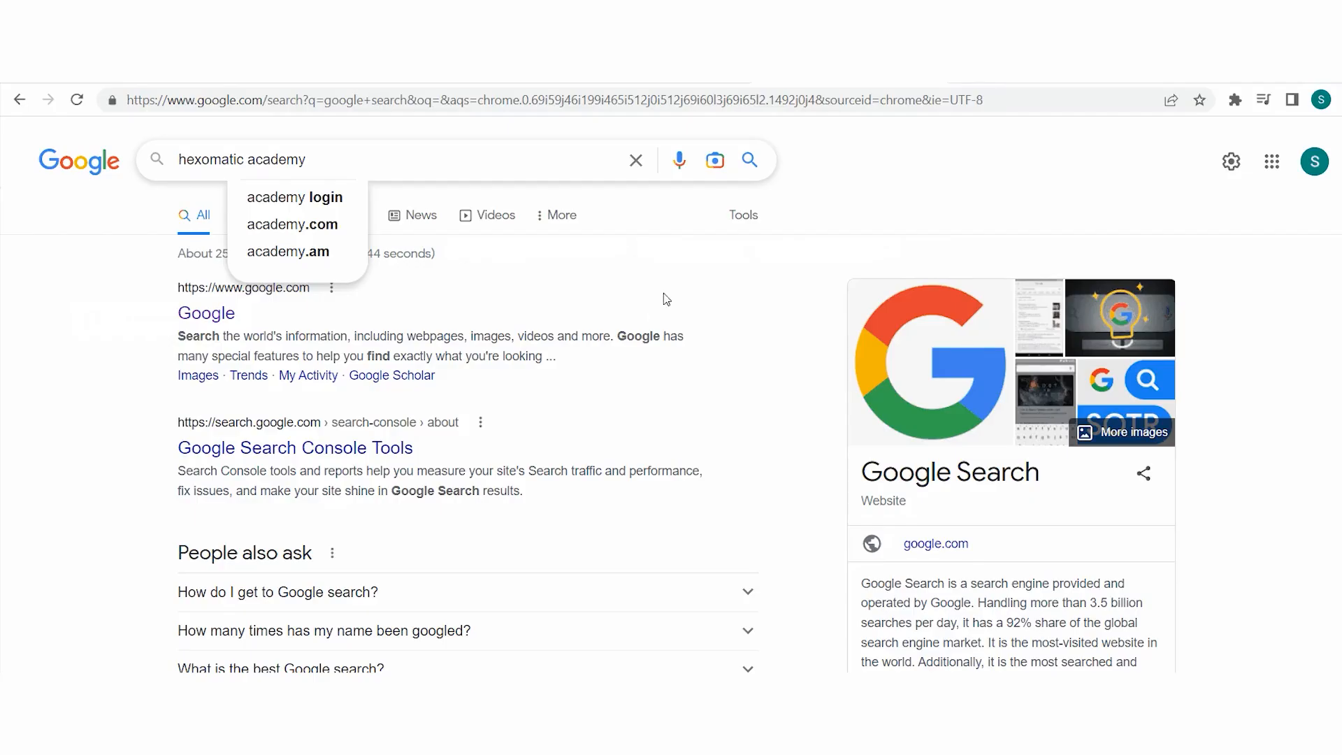
Search 'hexomatic academy', open the Hexomatic Academy result, and scroll its article list
key(Enter)
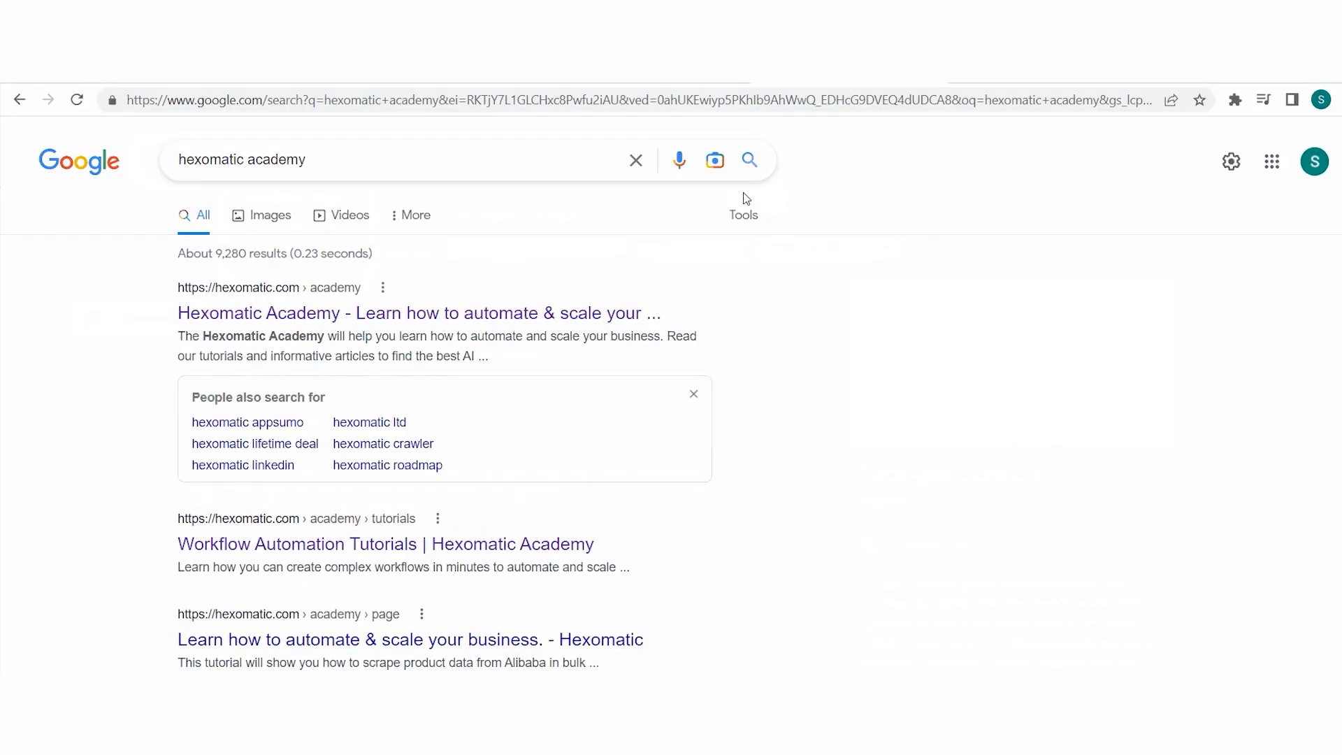
click(418, 312)
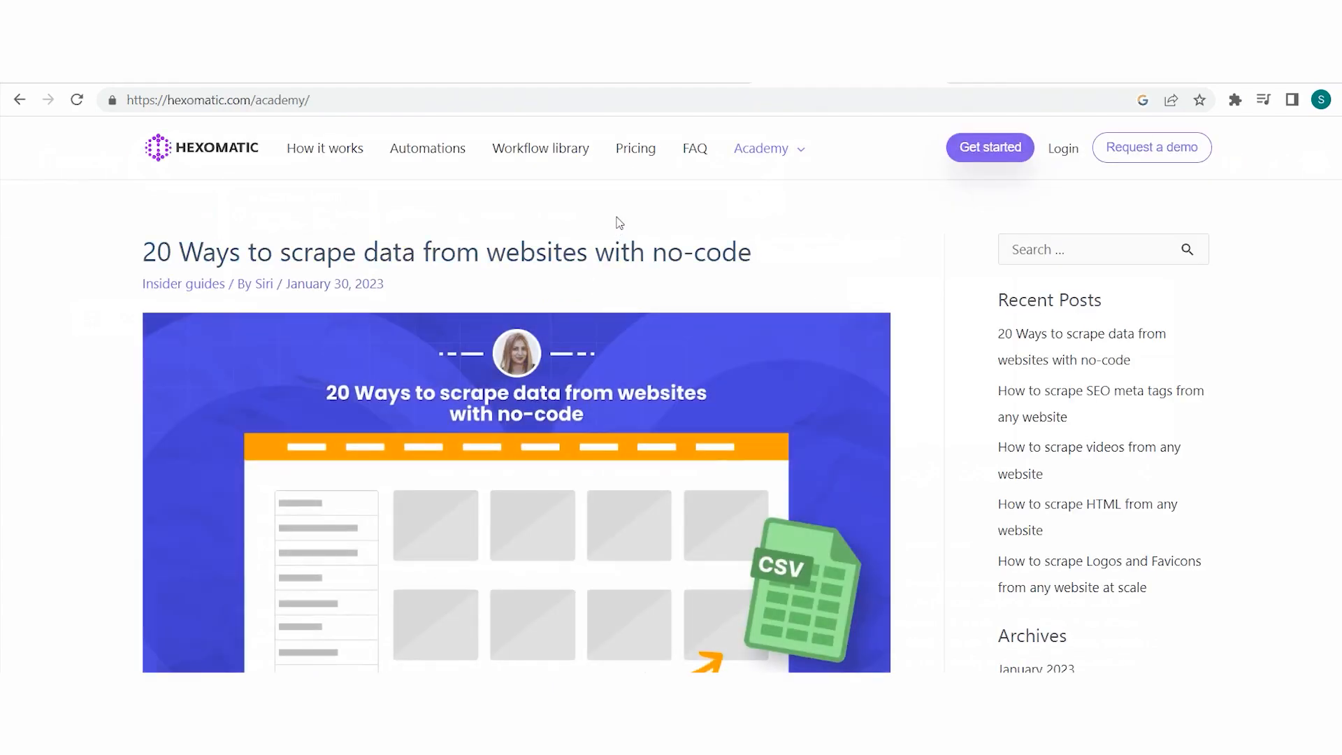
scroll(down, 3)
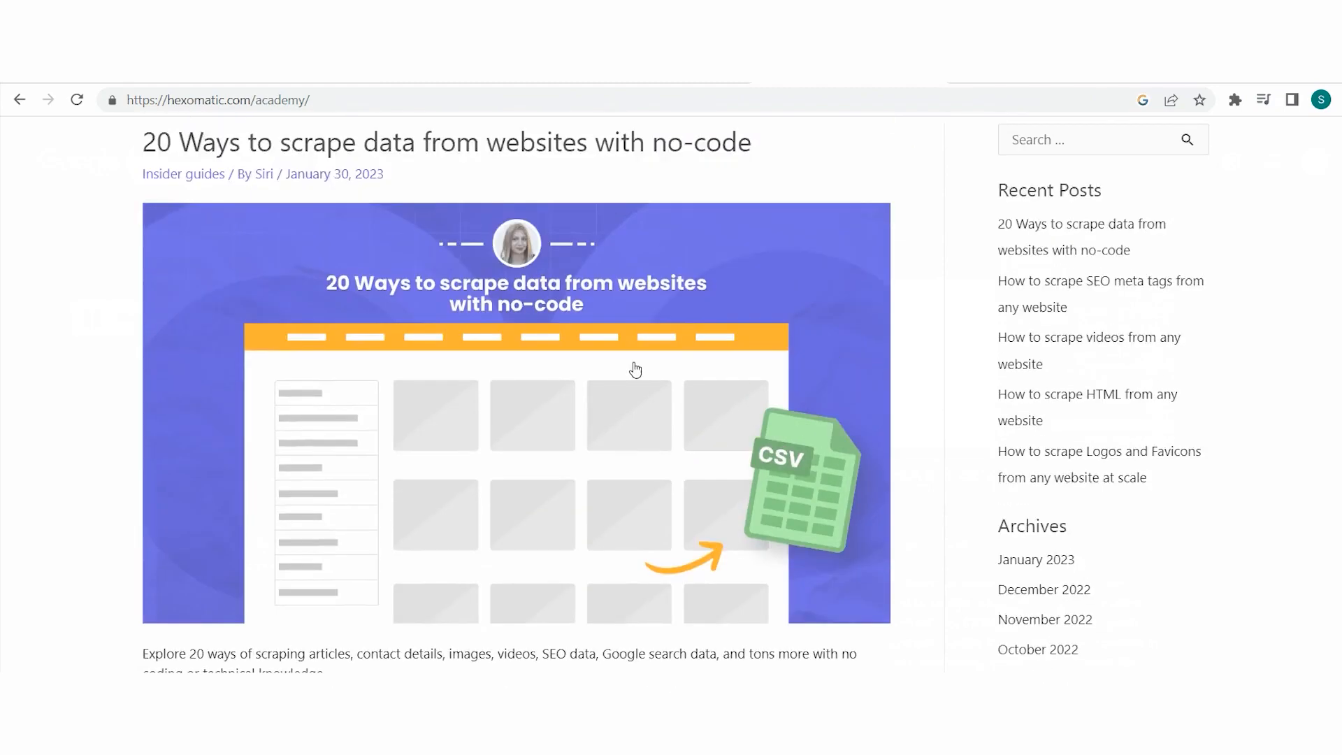
right_click(218, 100)
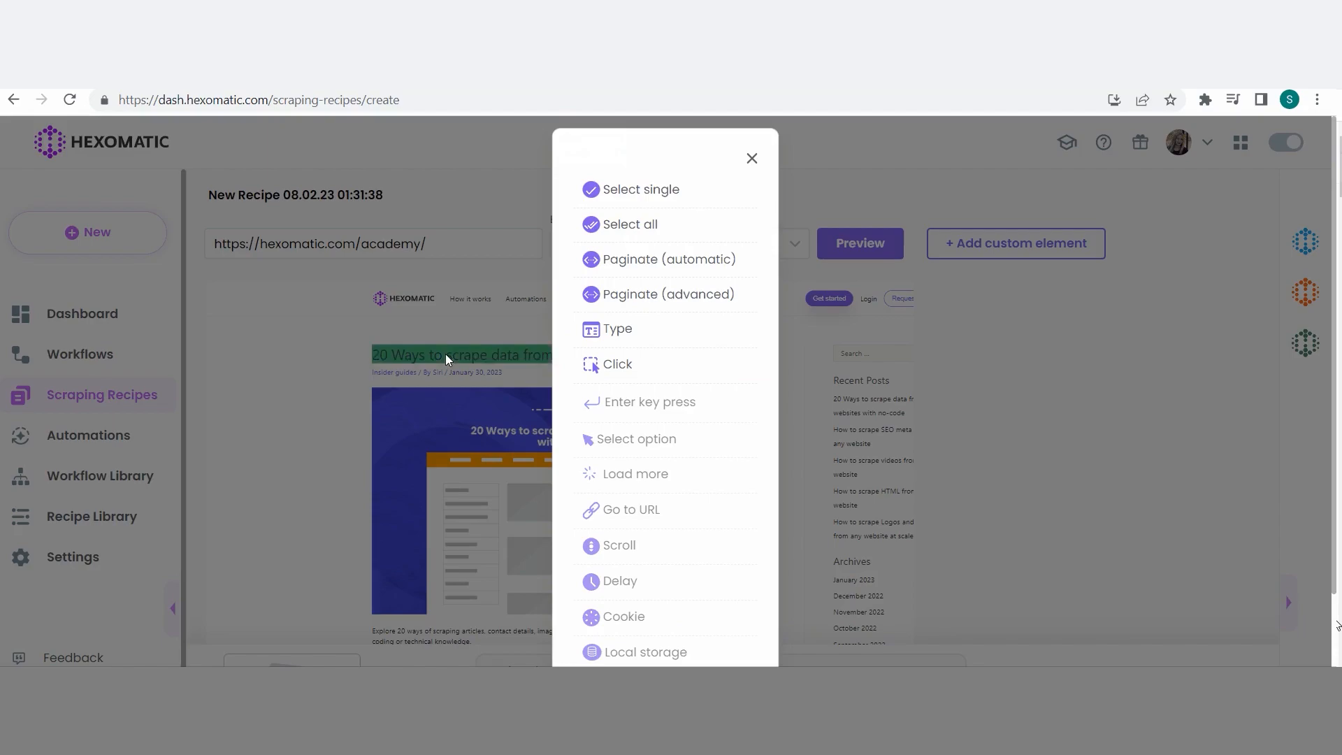
Select all ten article titles as a Text field labelled 'article_titles'
click(641, 190)
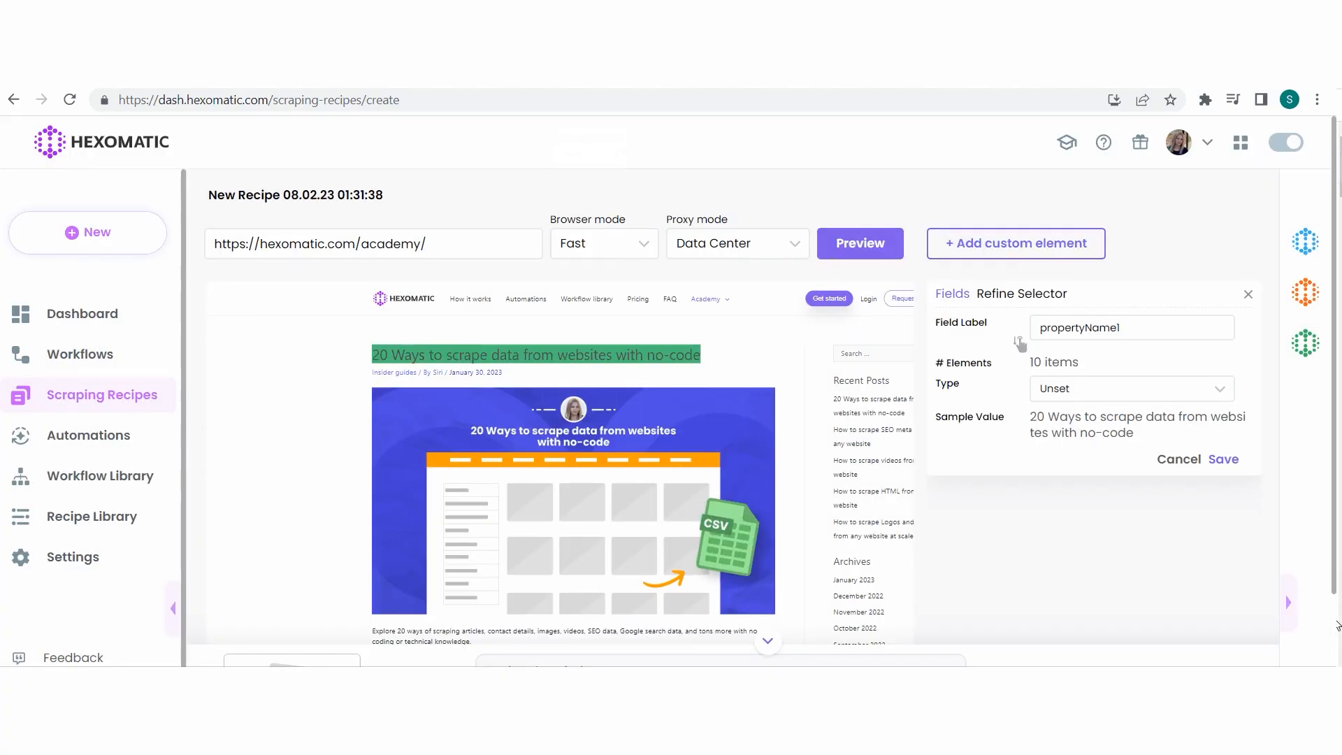
text(article_titles)
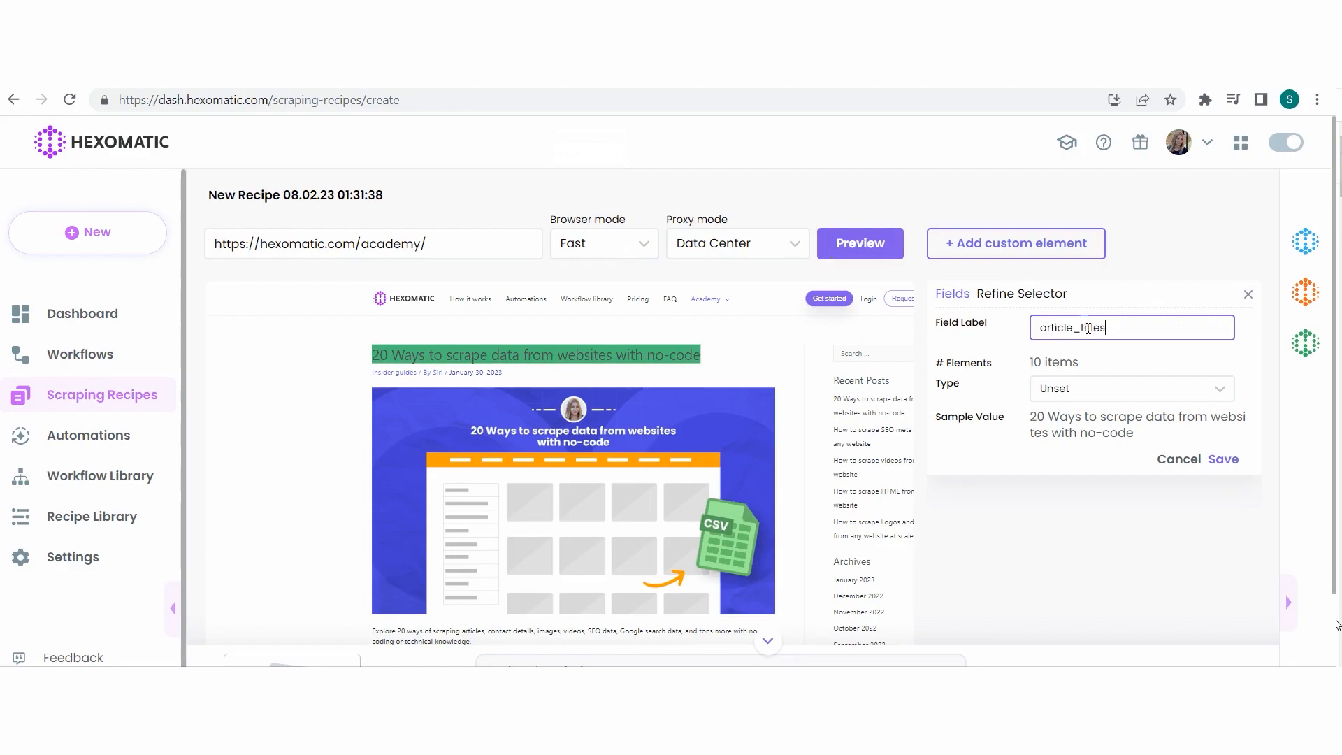
click(1131, 388)
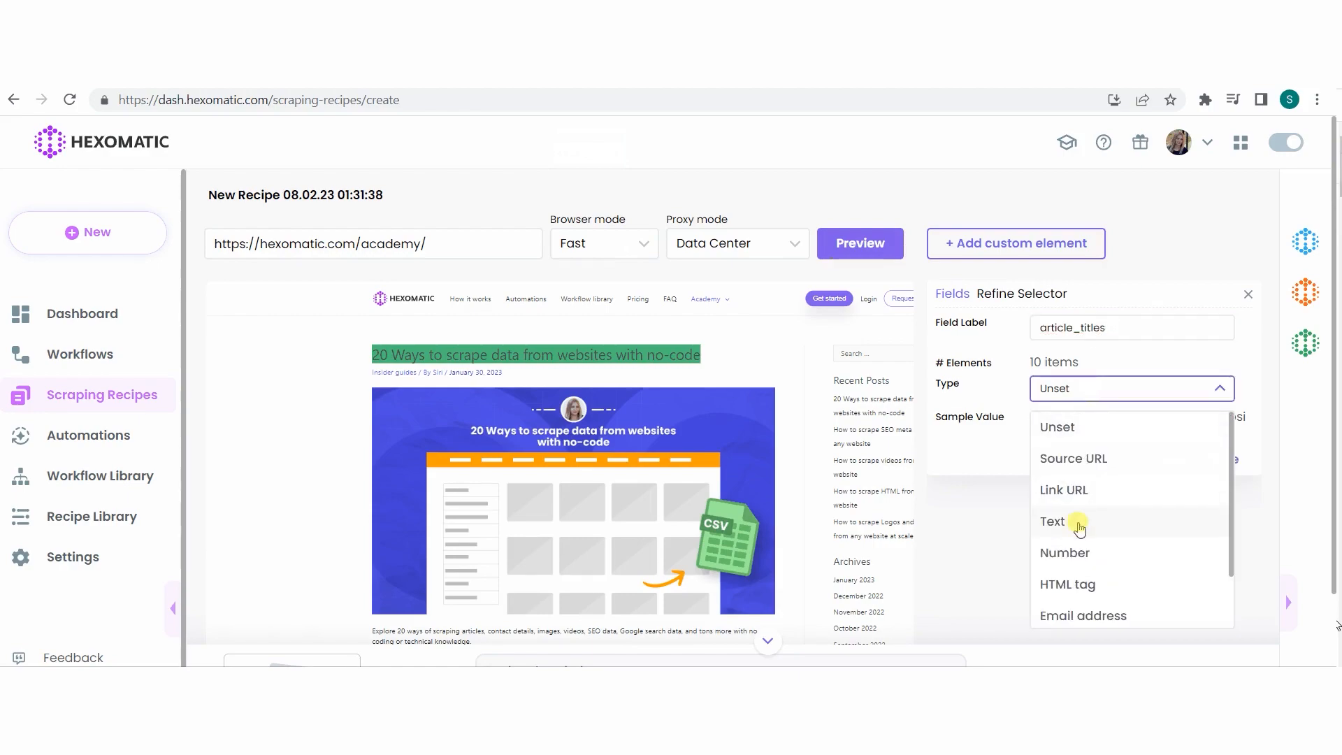
click(1052, 521)
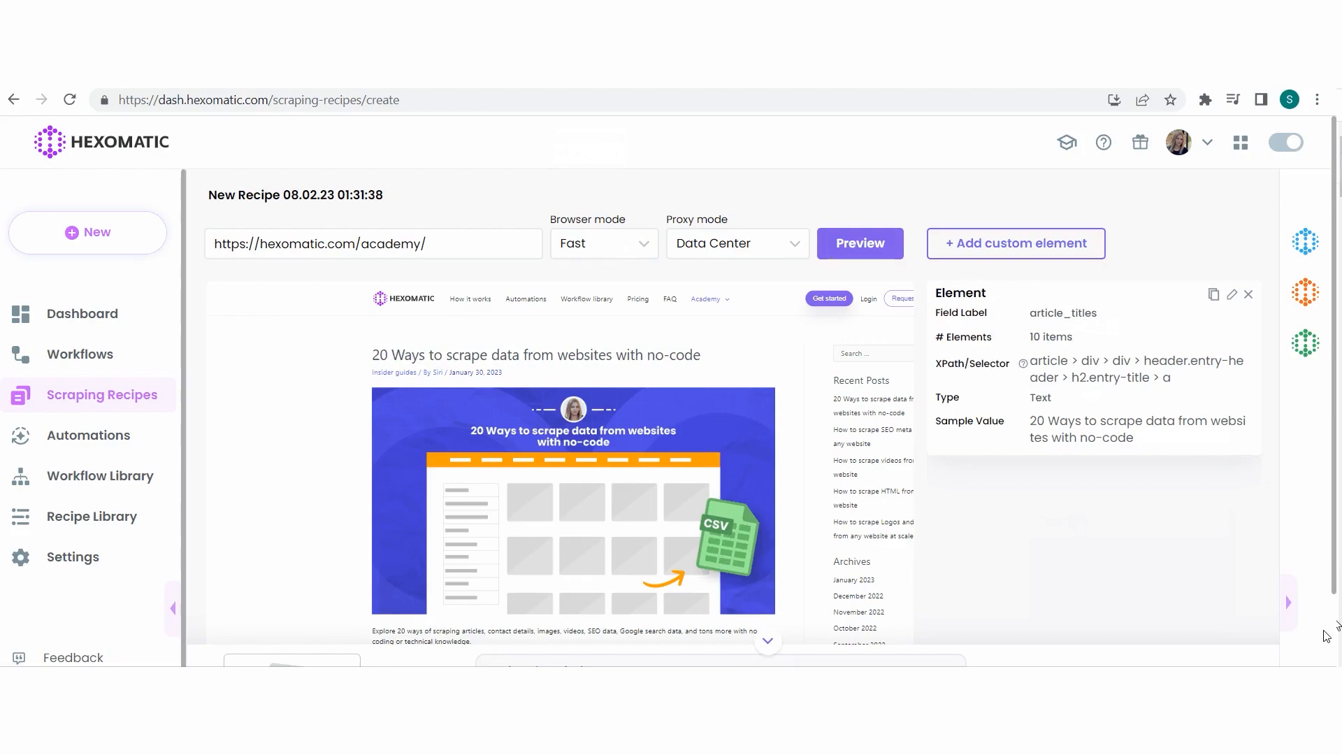
mouse_move(1076, 443)
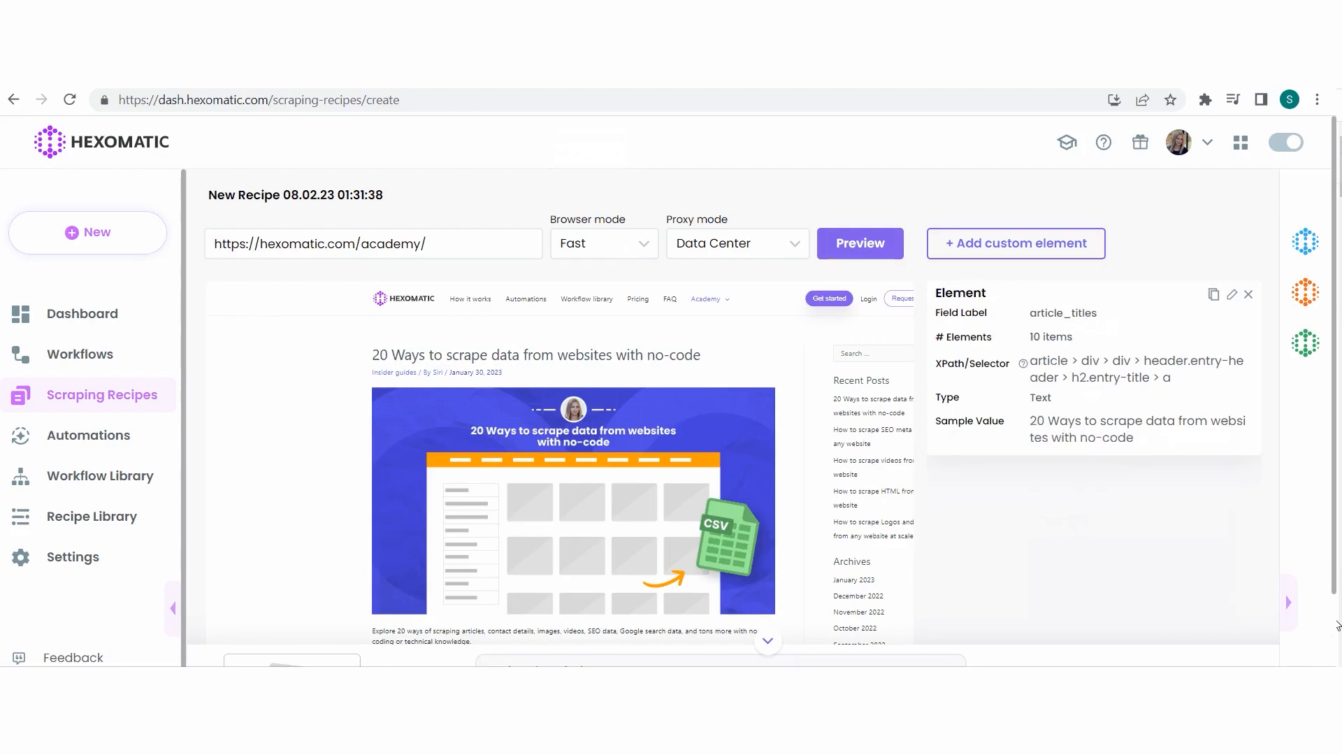
right_click(696, 268)
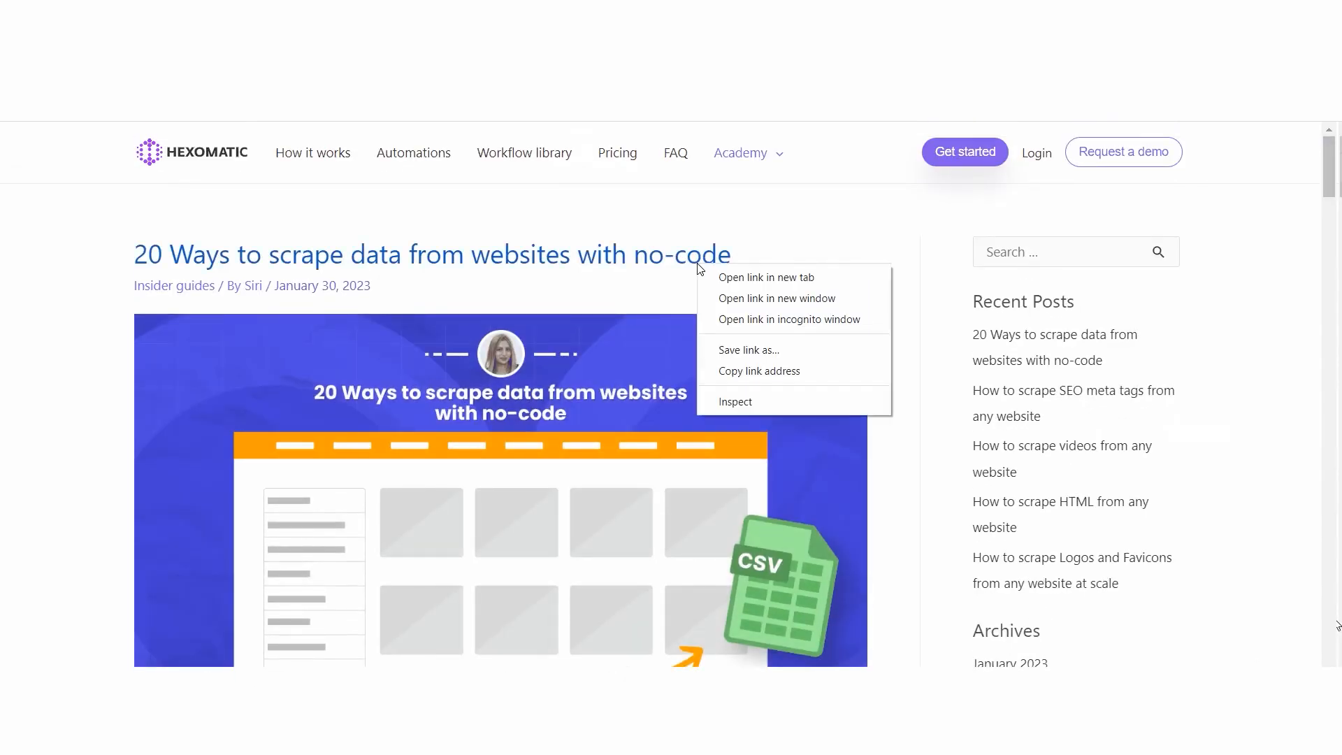
Inspect the first article title and open options for its link element in Elements
click(735, 401)
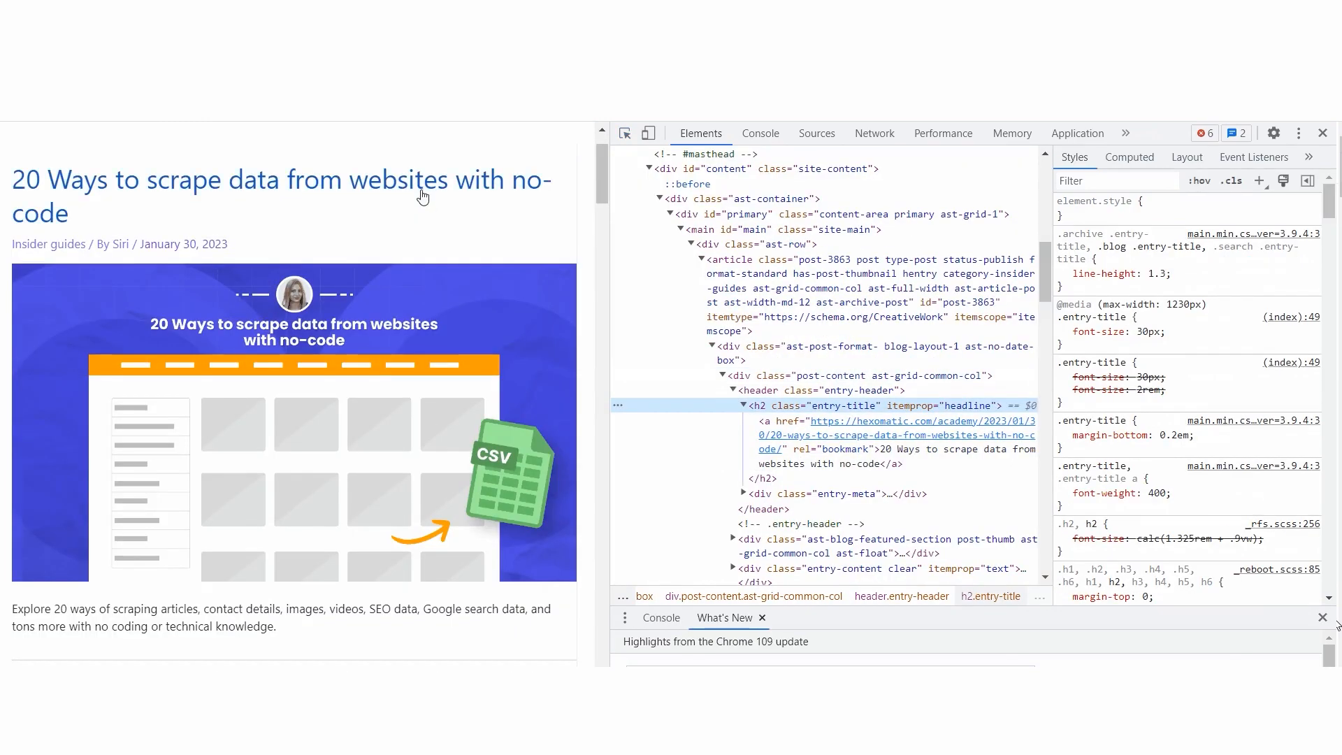
mouse_move(504, 182)
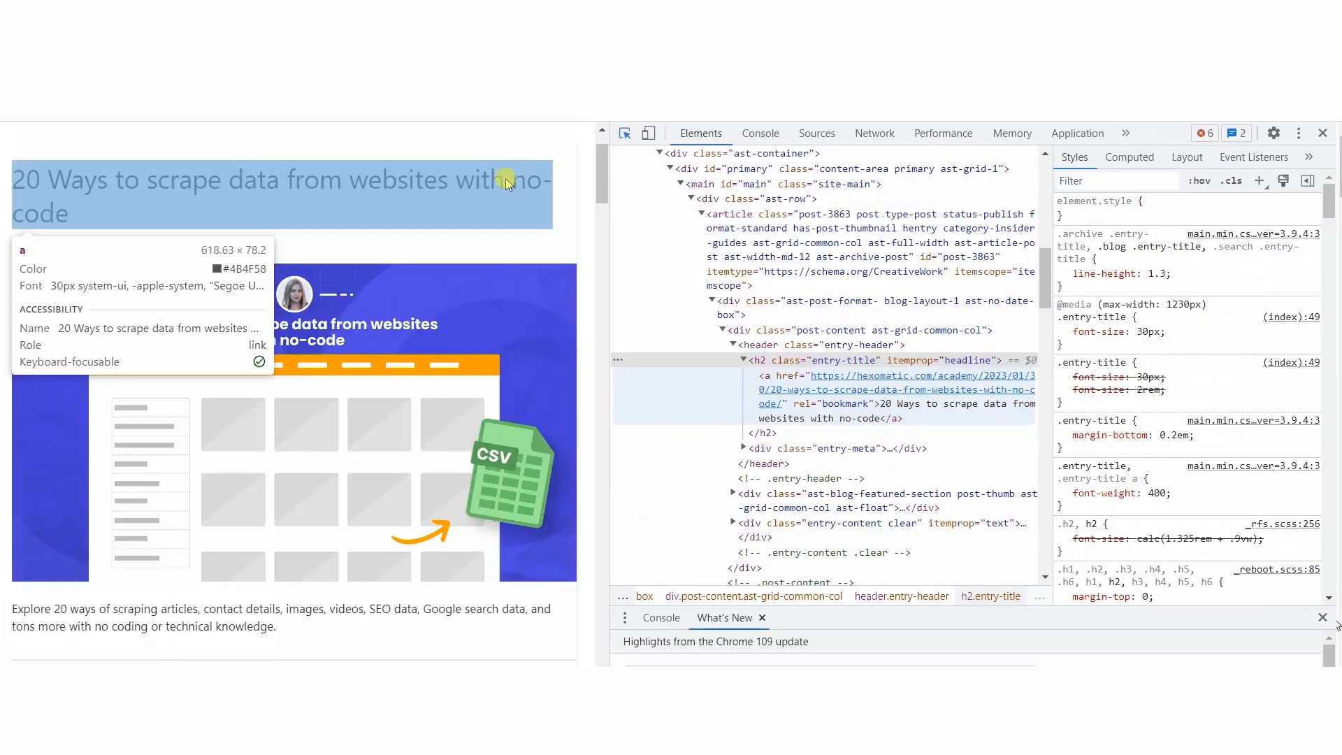
right_click(809, 359)
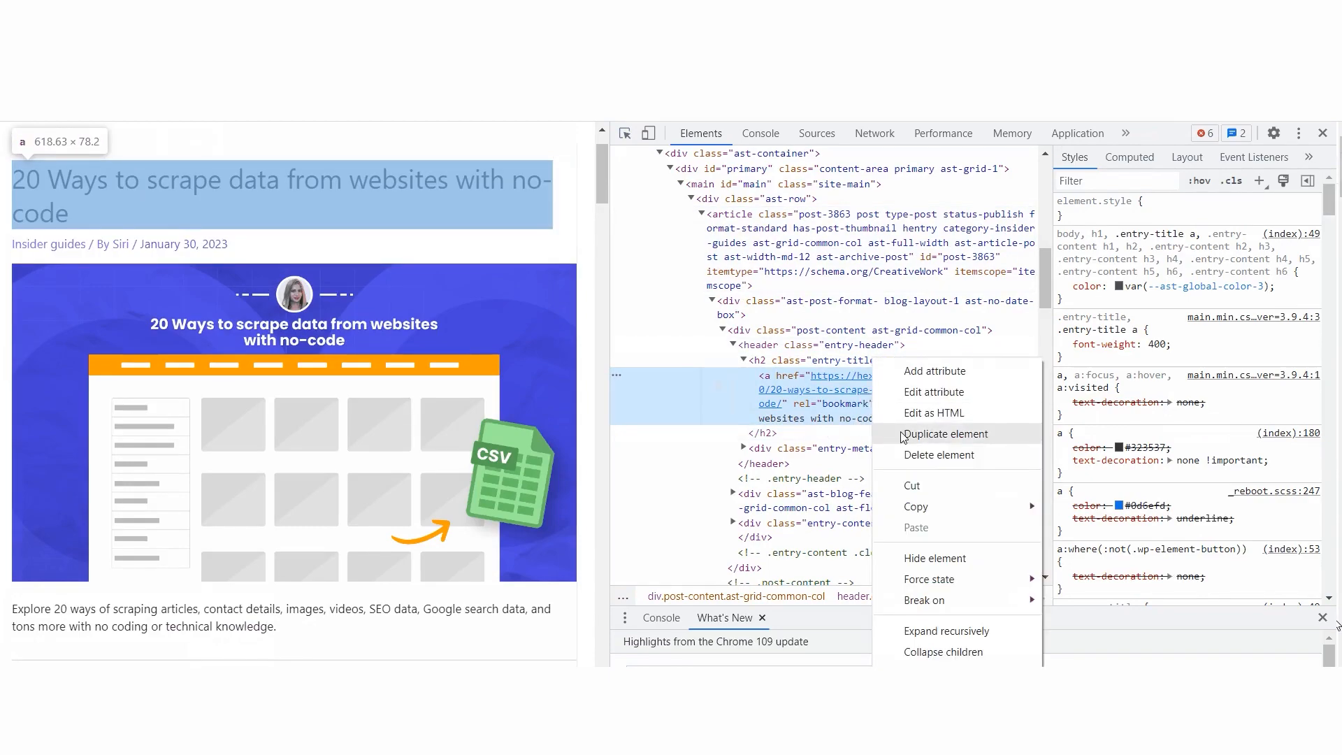
mouse_move(916, 506)
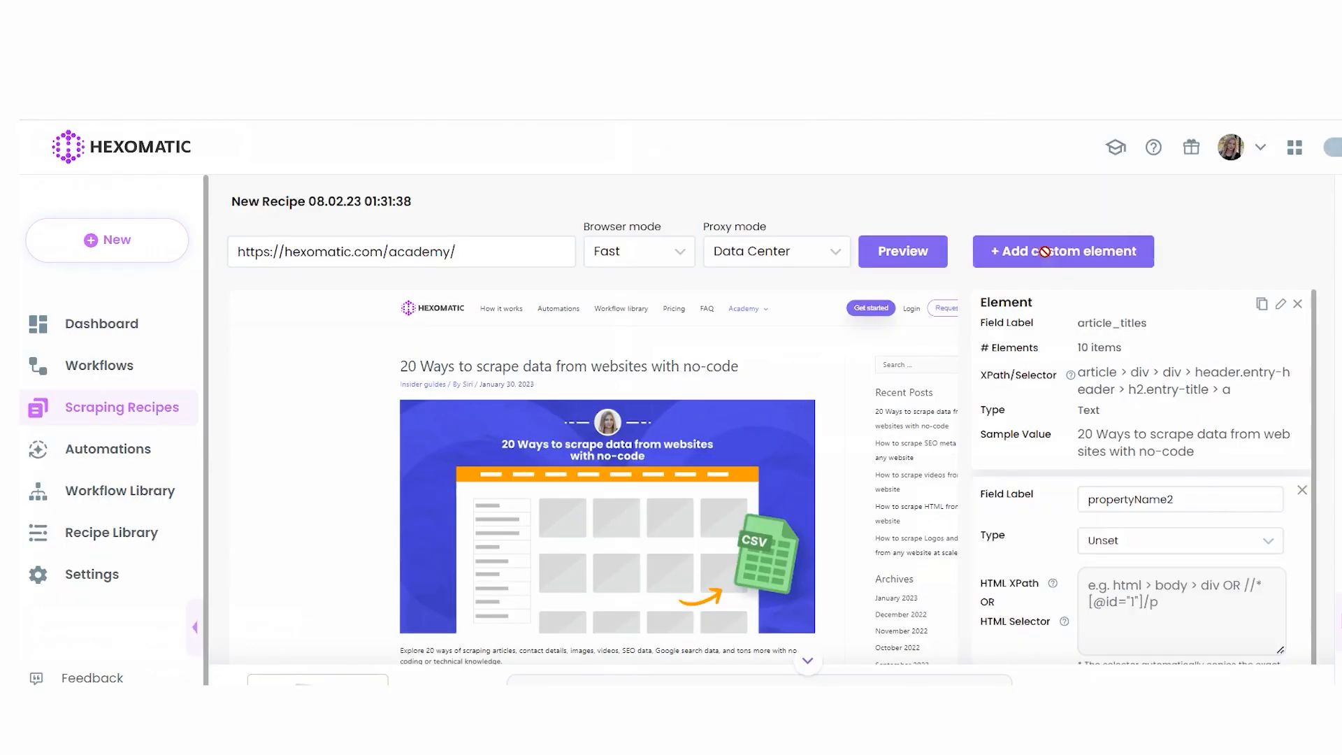
Create a custom element from the pasted article-title selector with Type set to Text
scroll(down, 3)
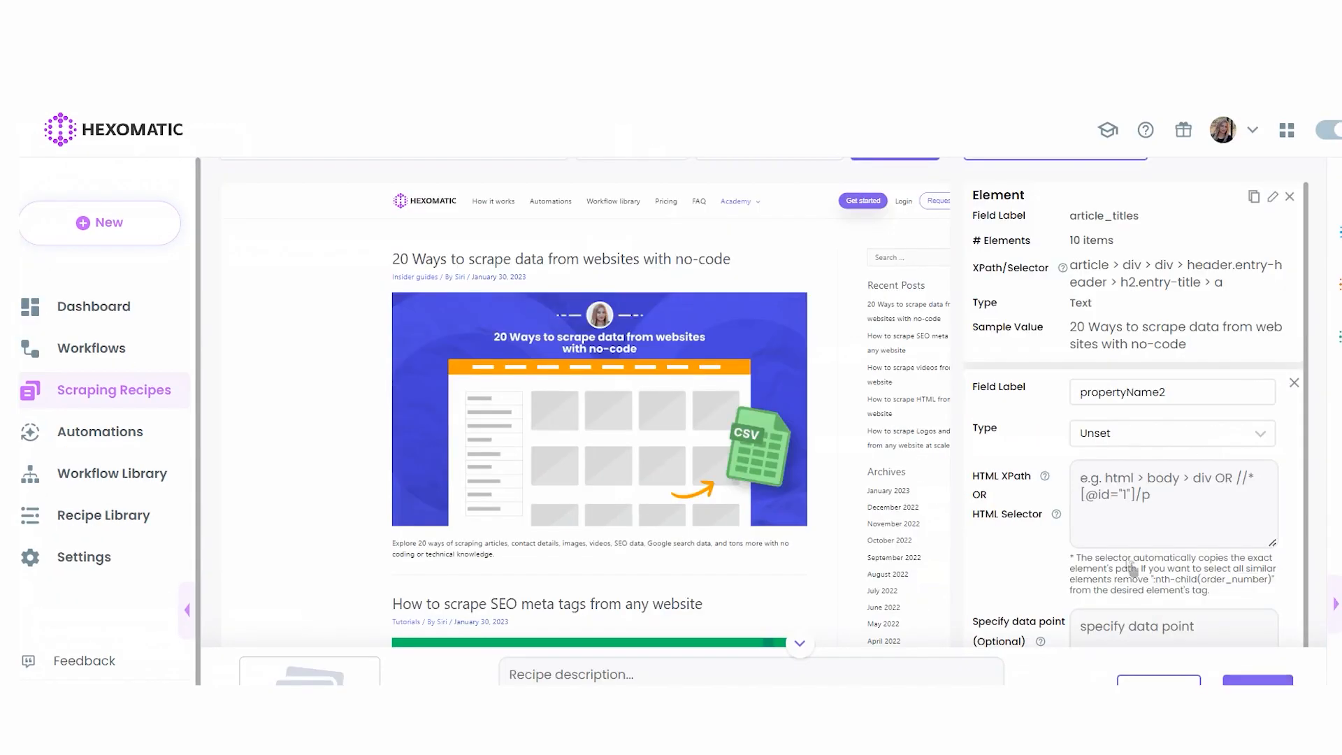
right_click(1173, 501)
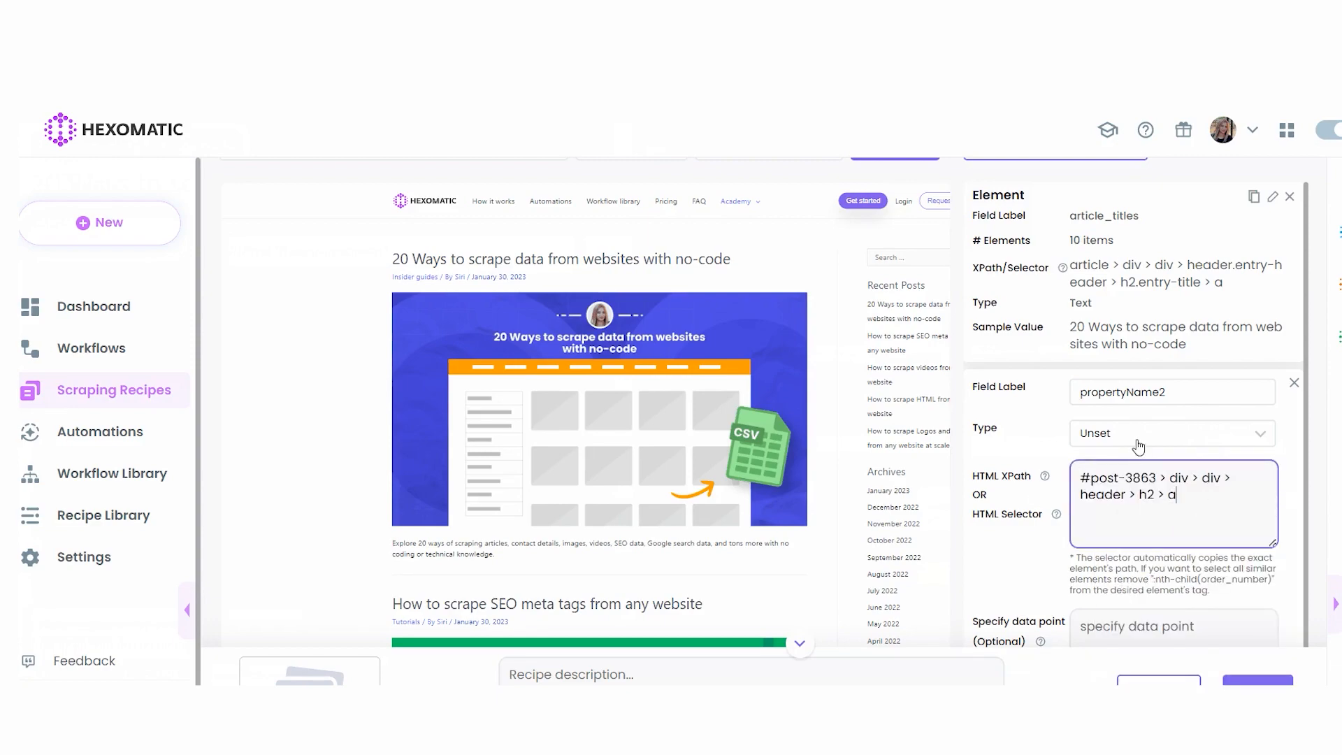
click(1170, 433)
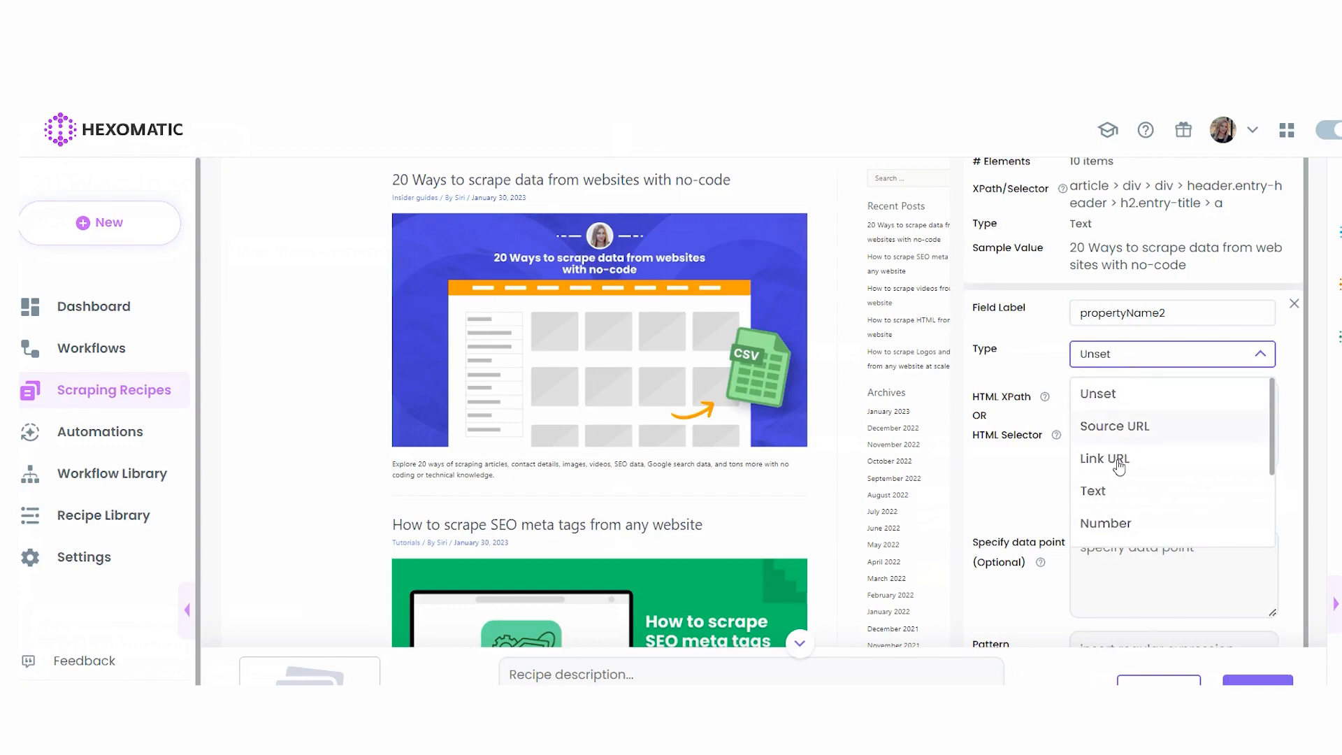
click(1092, 490)
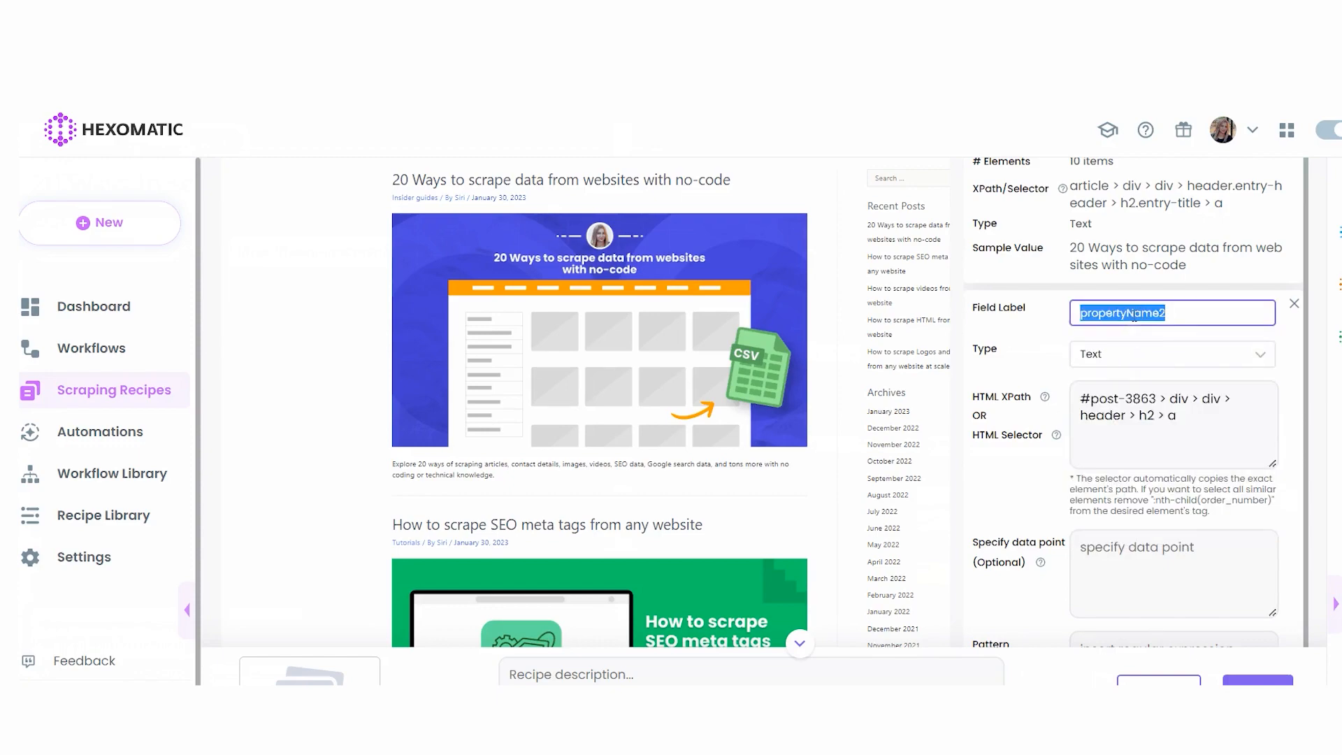
Label the custom field 'titles_2' and save it
text(titles_2)
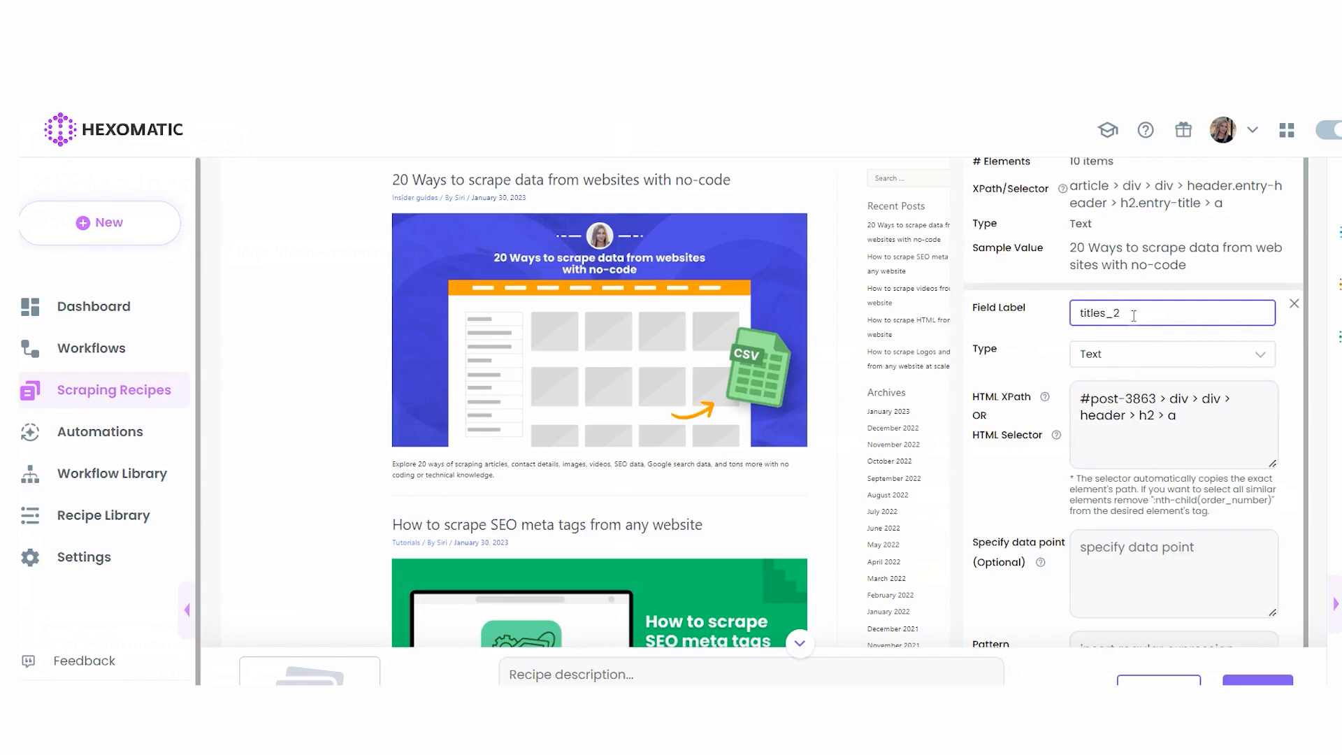
scroll(down, 3)
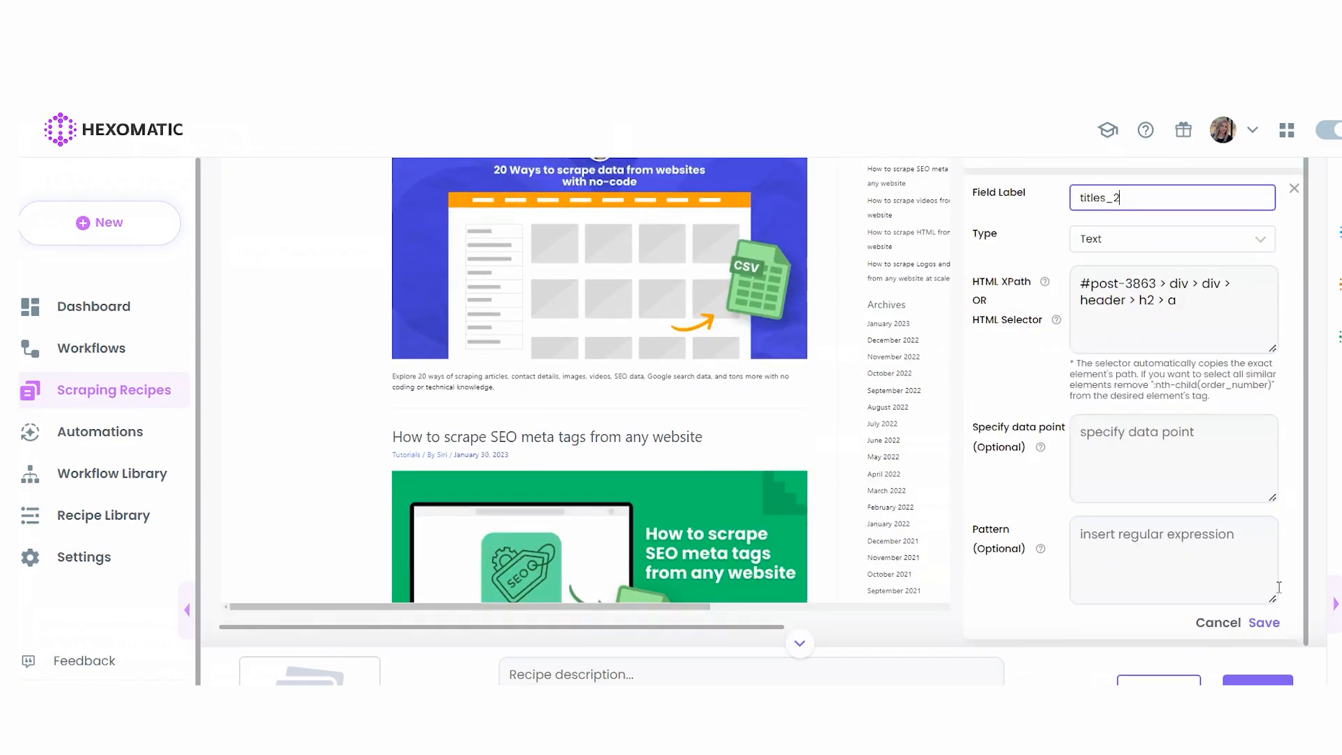
click(1264, 622)
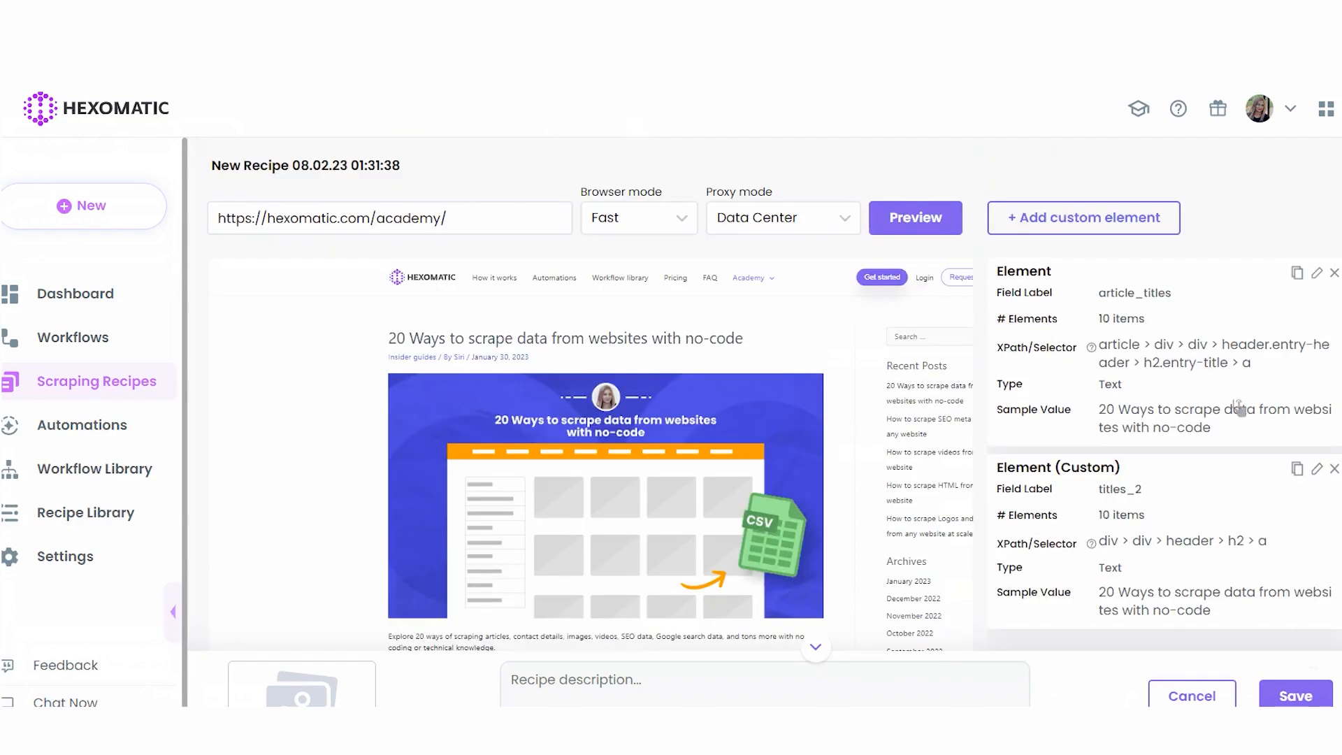
click(1318, 273)
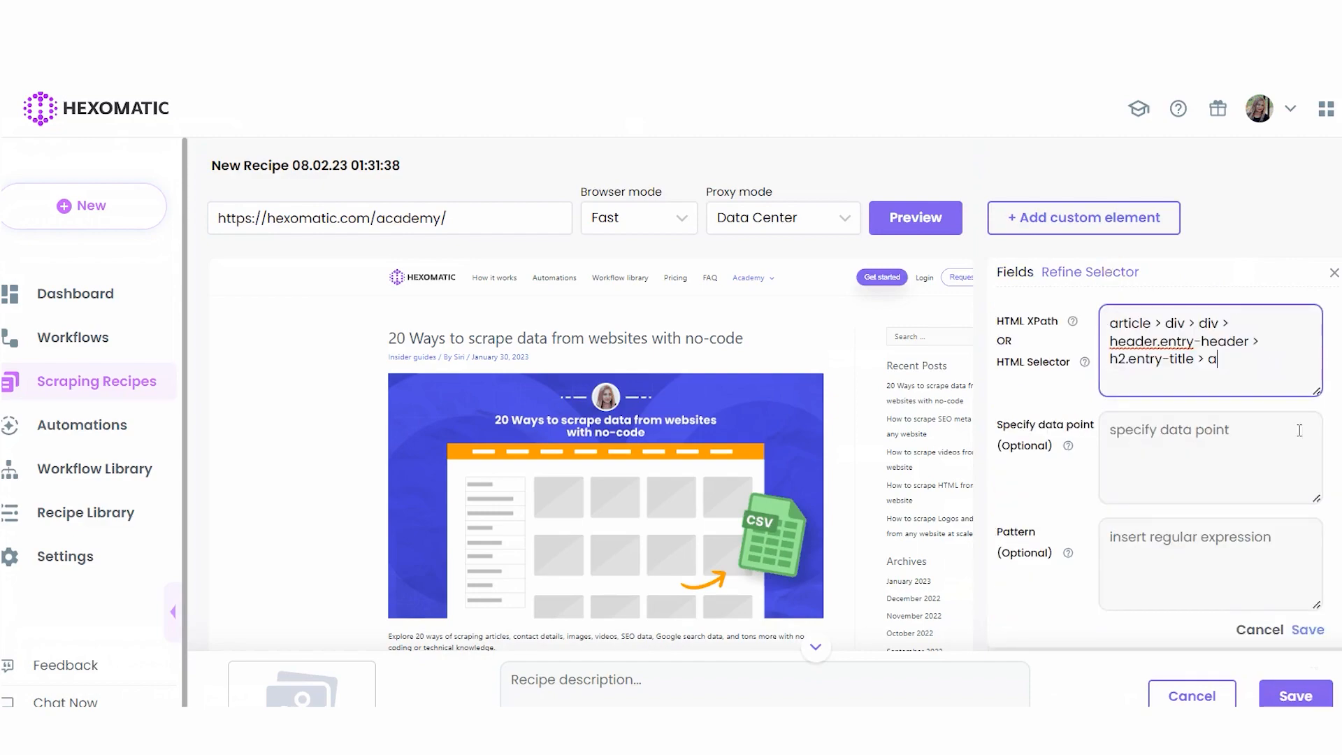
click(1308, 629)
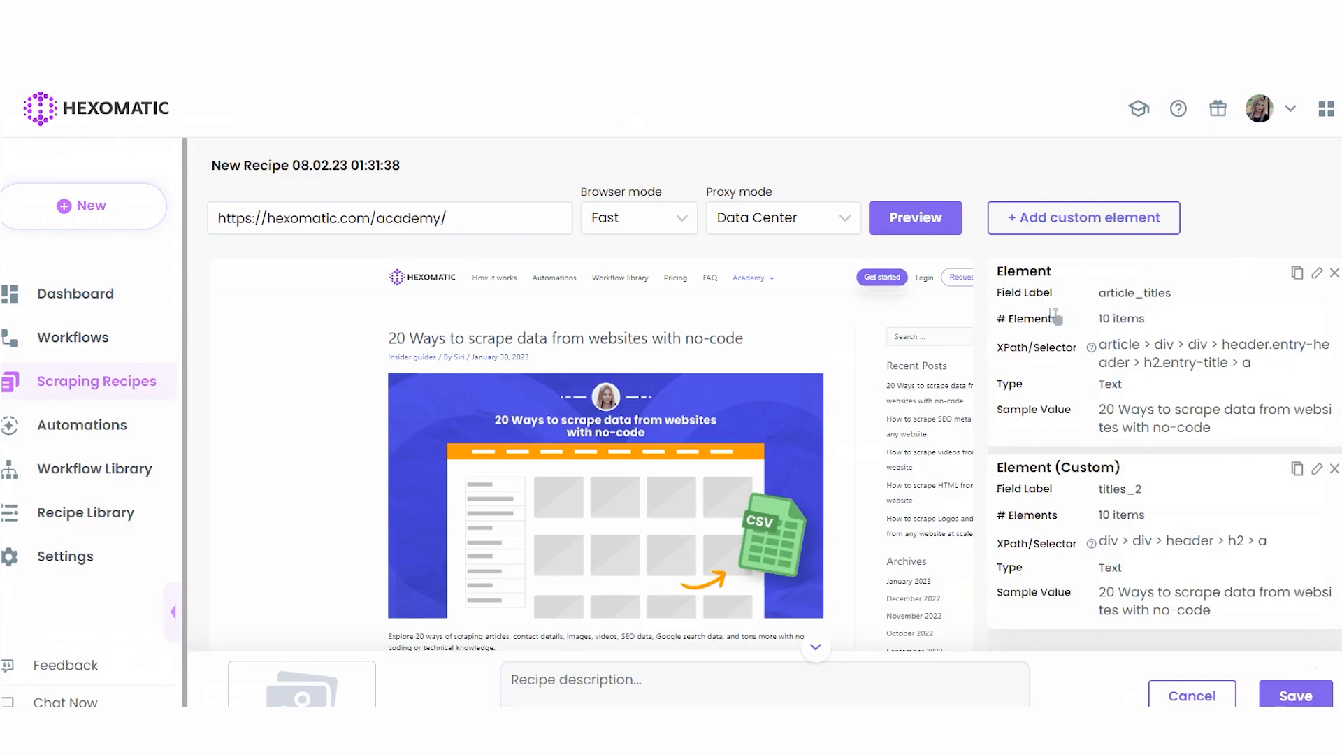
scroll(down, 3)
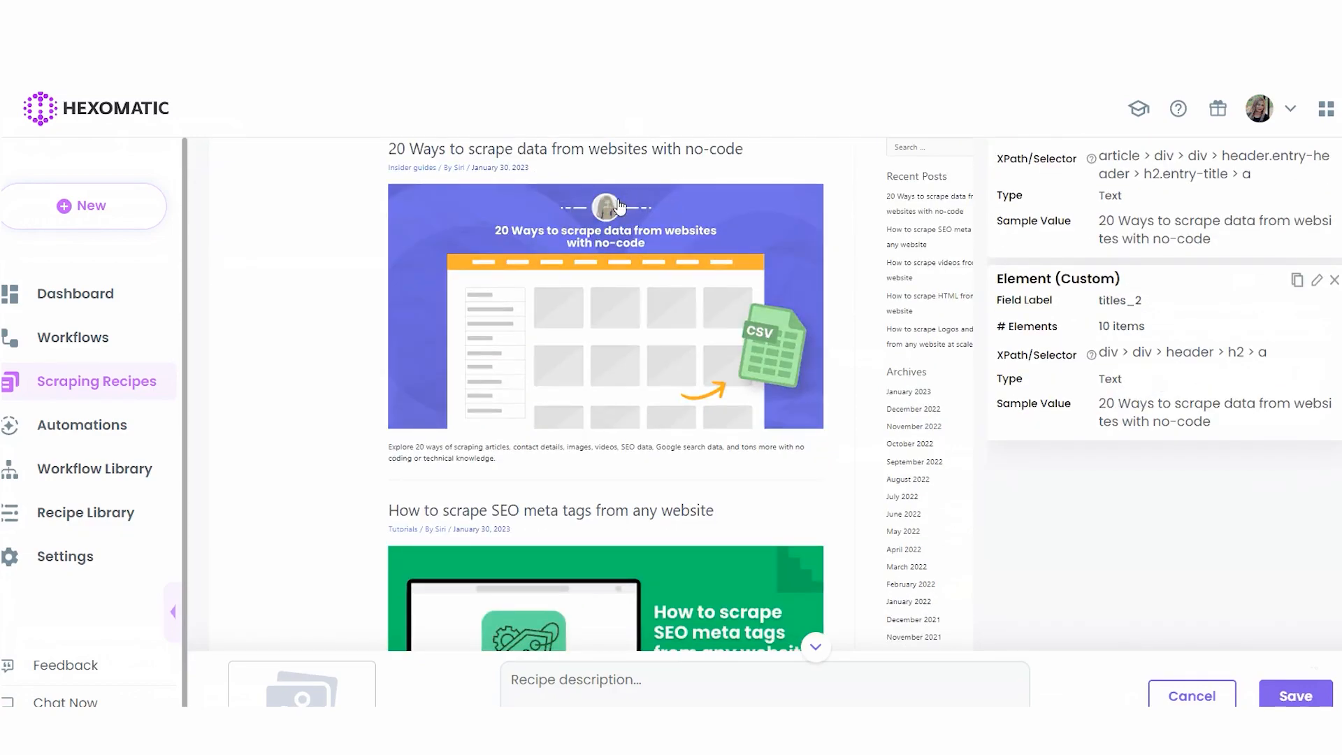